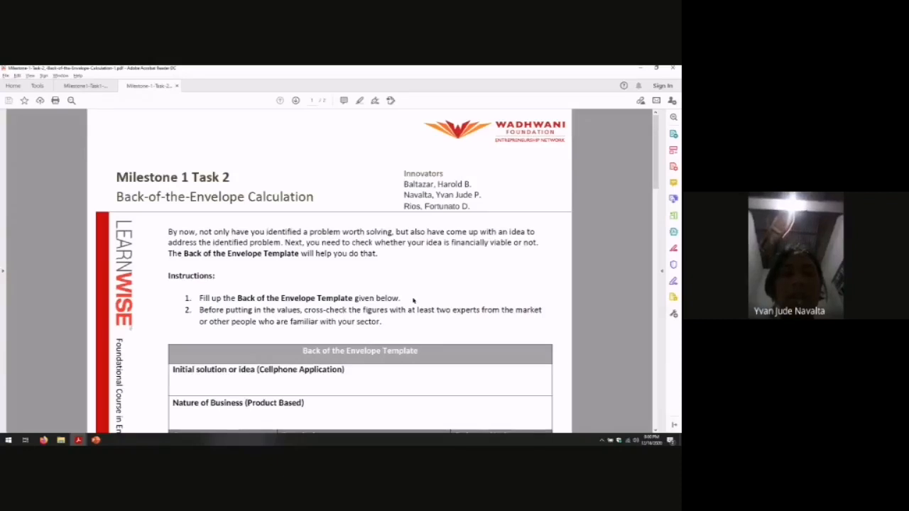
scroll("down", 3)
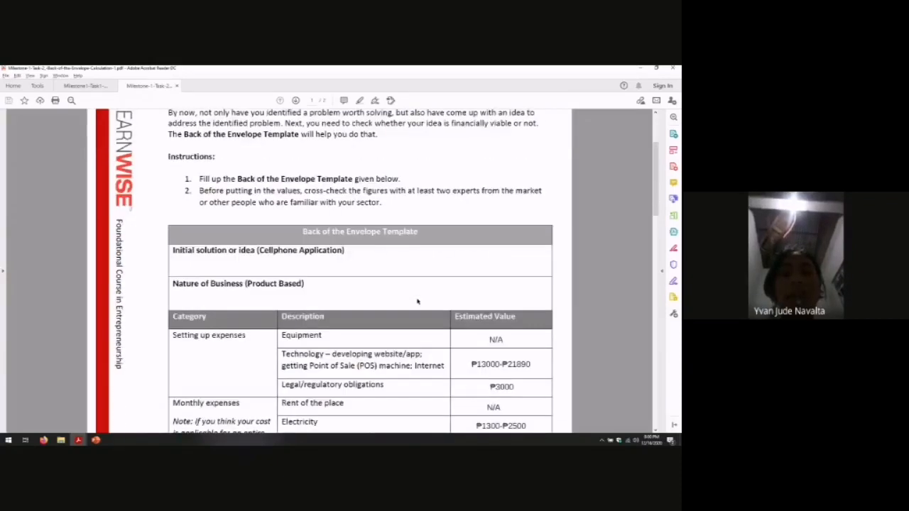
scroll("down", 3)
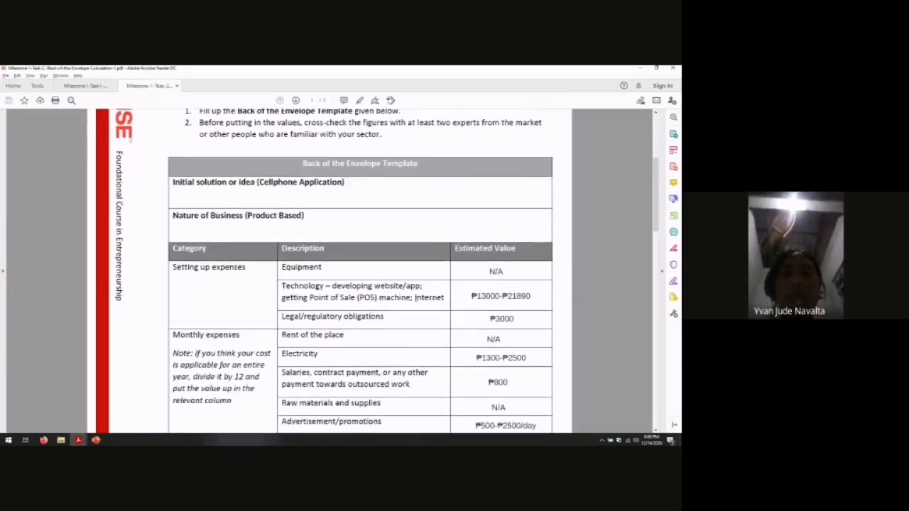
scroll("down", 3)
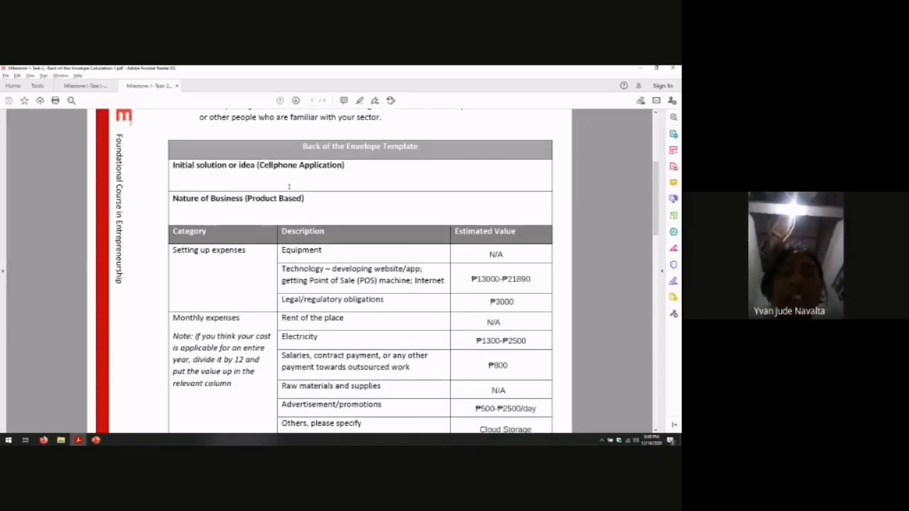
mouse_move(321, 191)
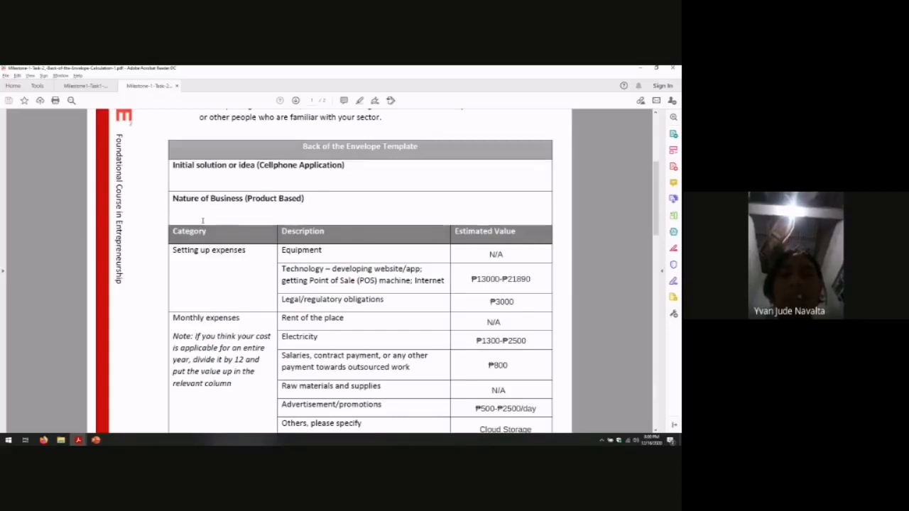
scroll("down", 3)
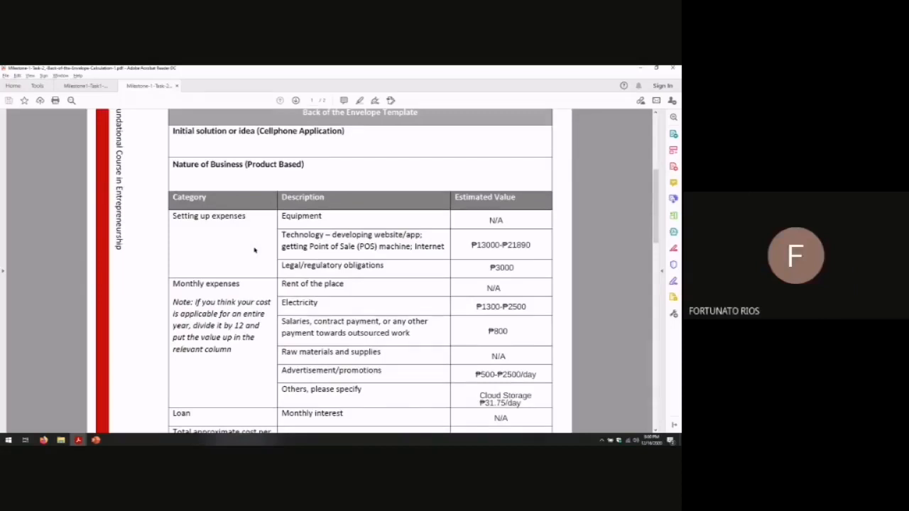
scroll("down", 3)
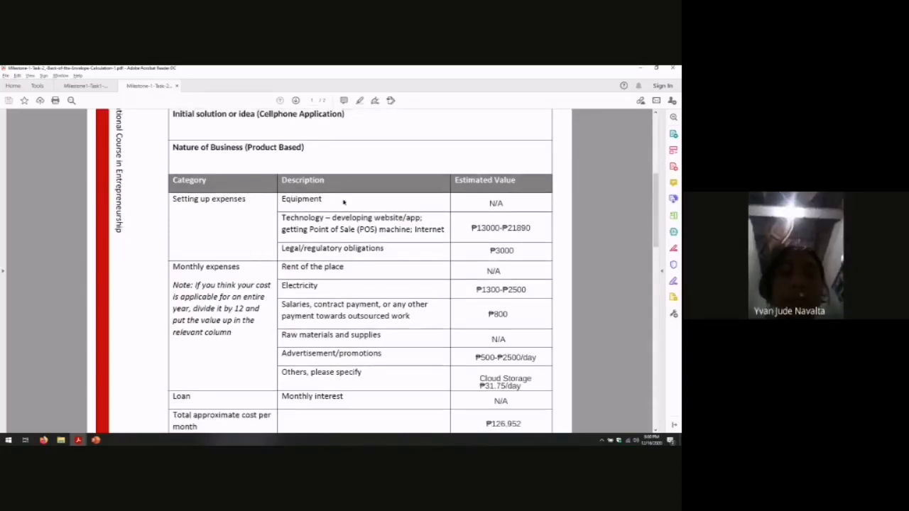
mouse_move(403, 276)
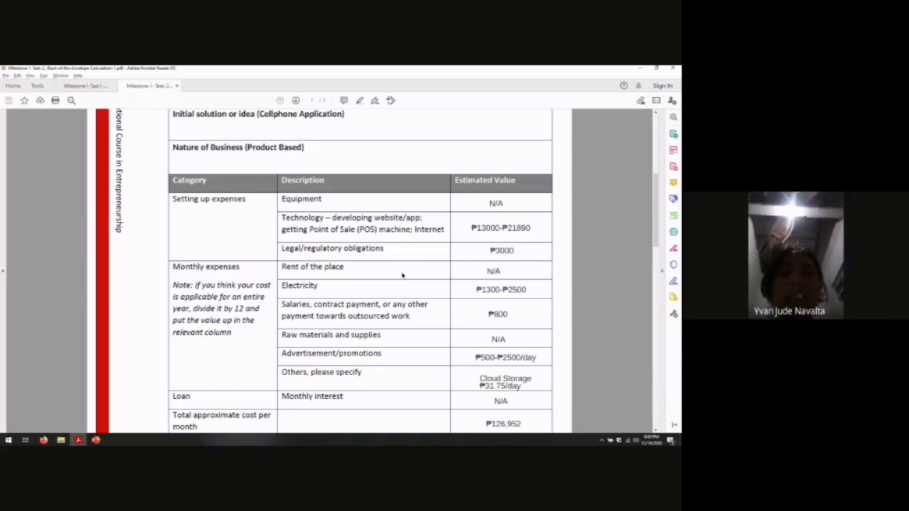
mouse_move(602, 114)
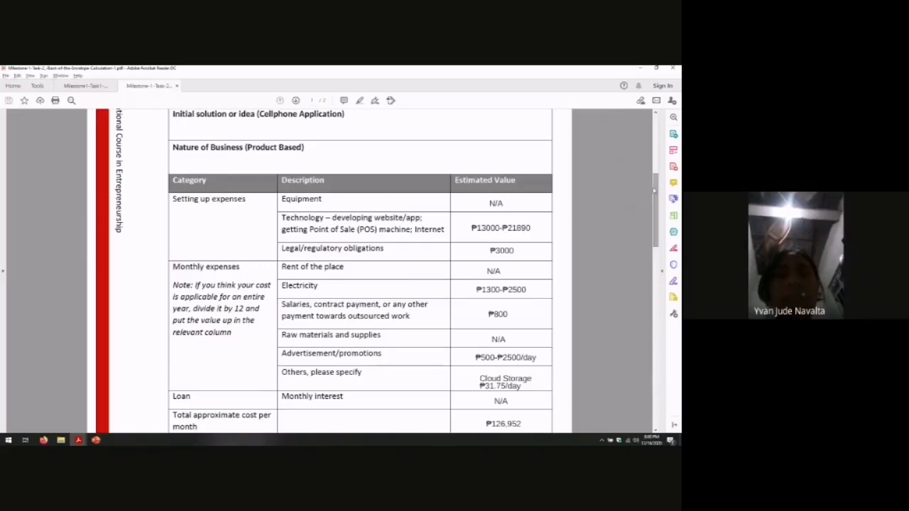
scroll("down", 3)
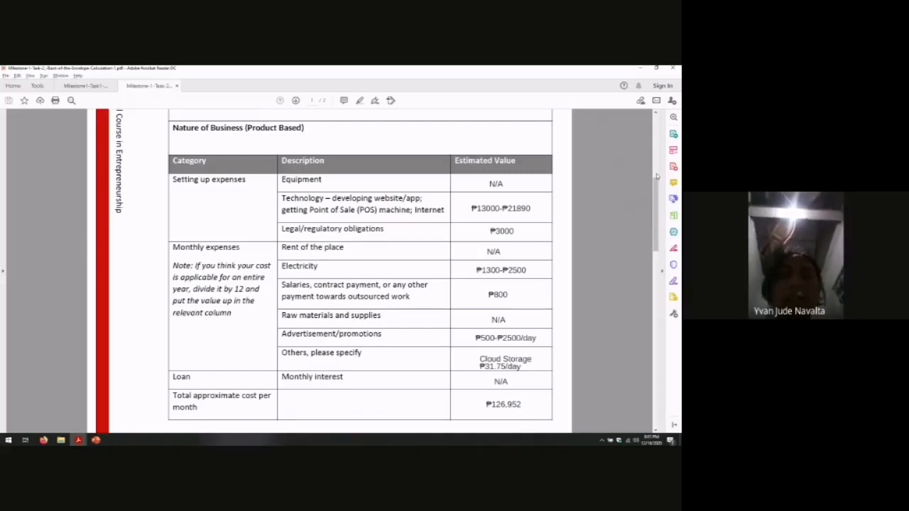
mouse_move(667, 199)
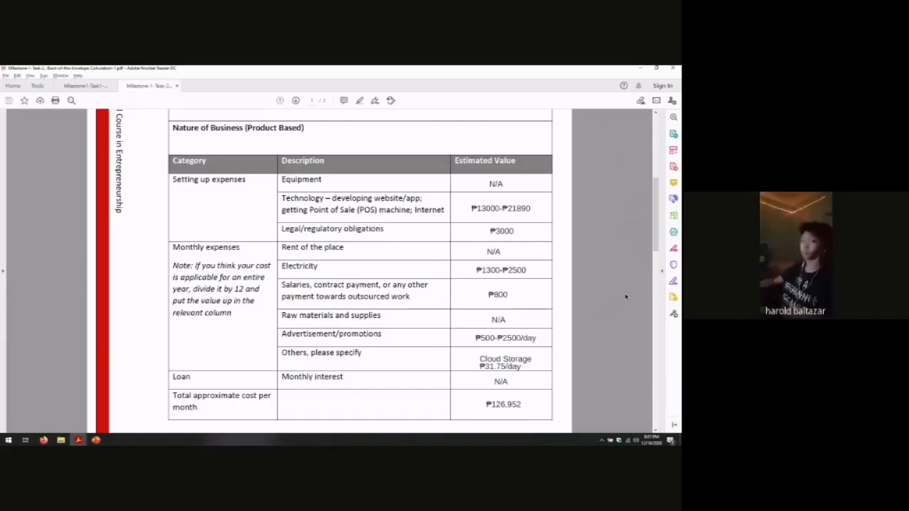
scroll("down", 3)
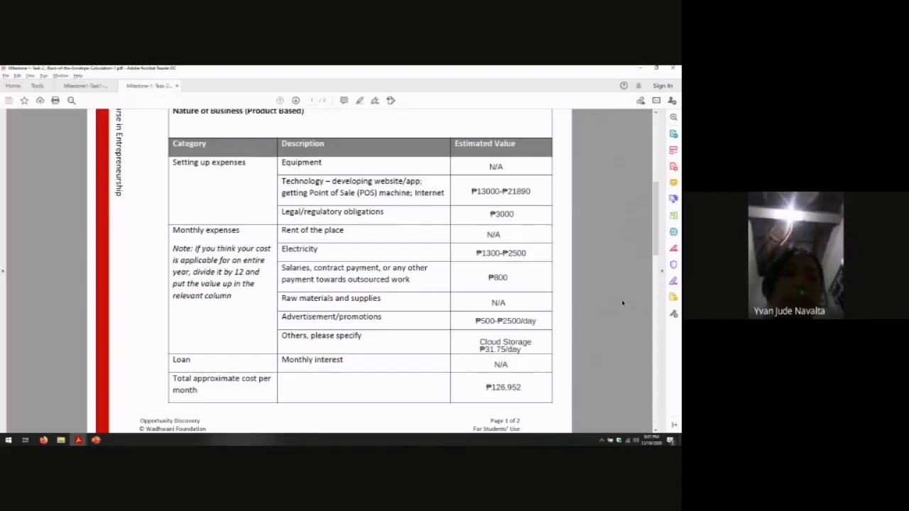
scroll("down", 3)
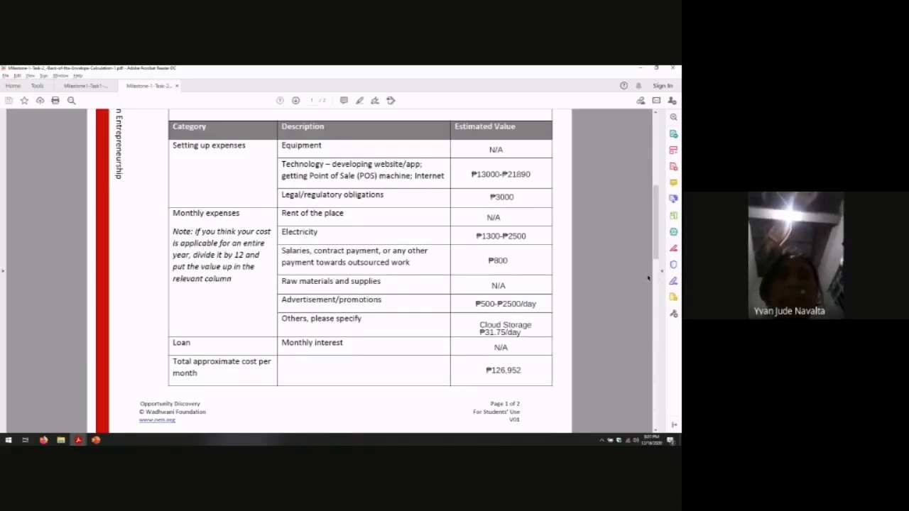
mouse_move(631, 346)
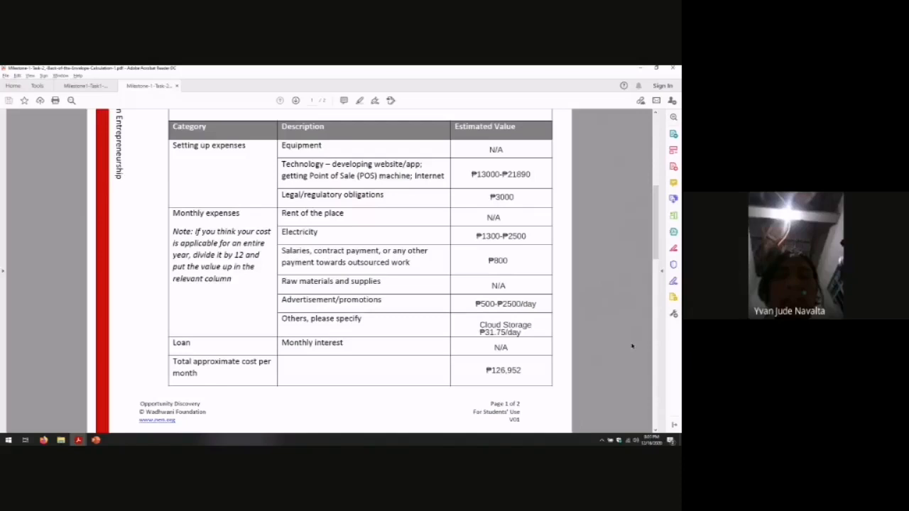
mouse_move(627, 338)
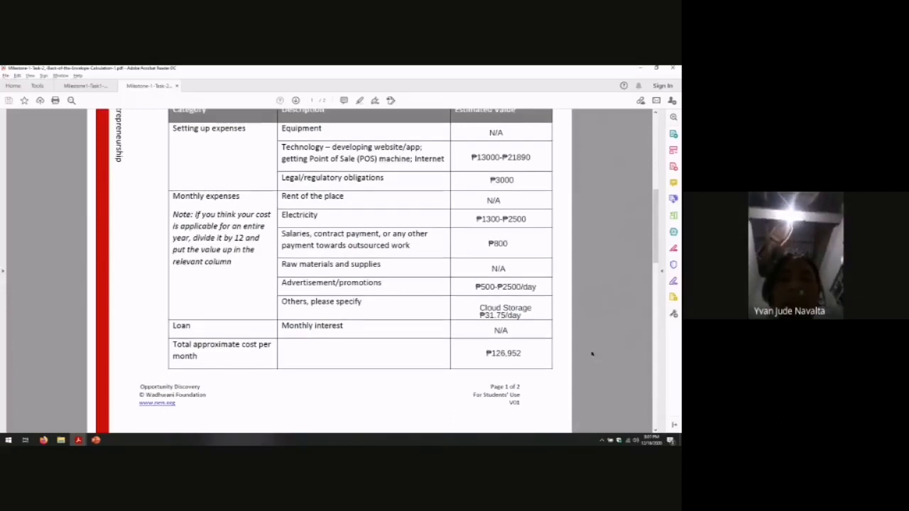
mouse_move(630, 329)
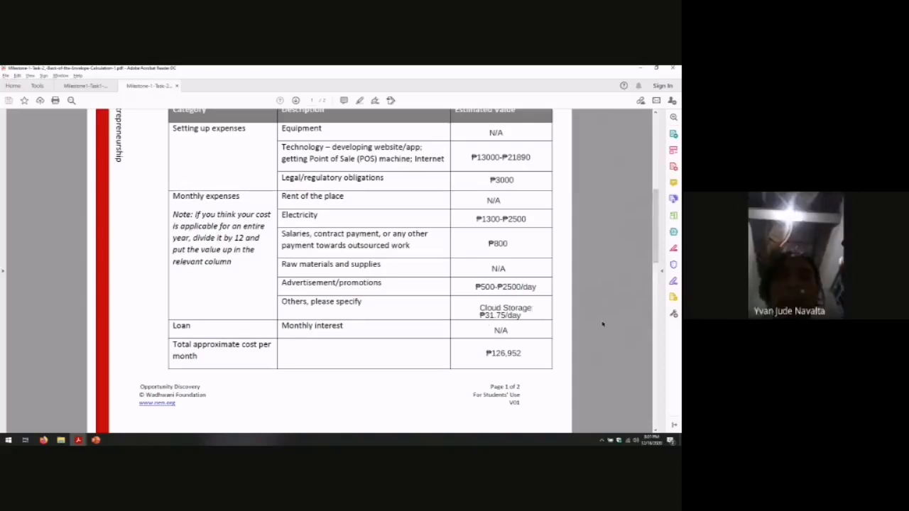
mouse_move(624, 275)
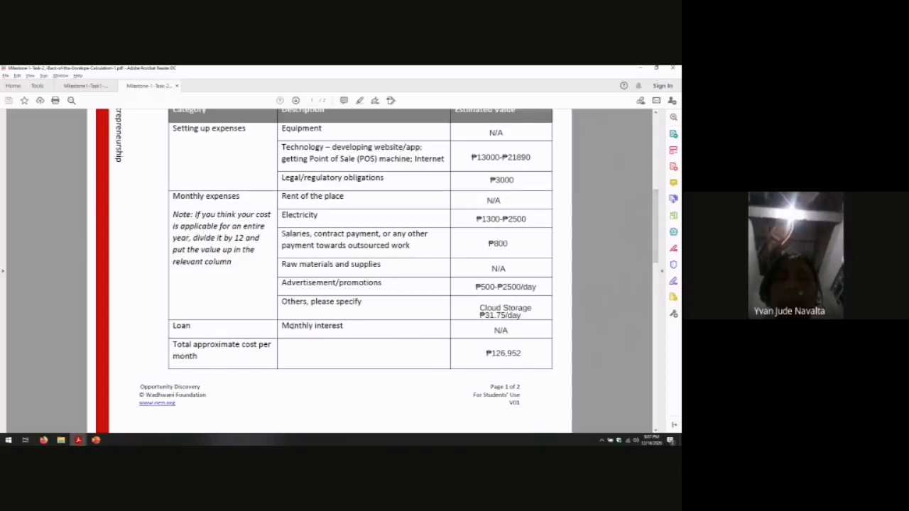
scroll("down", 3)
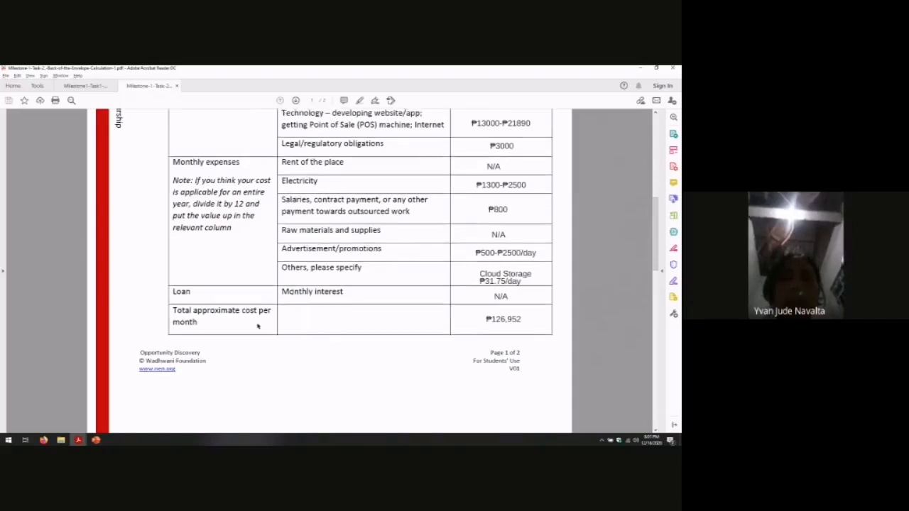
mouse_move(247, 318)
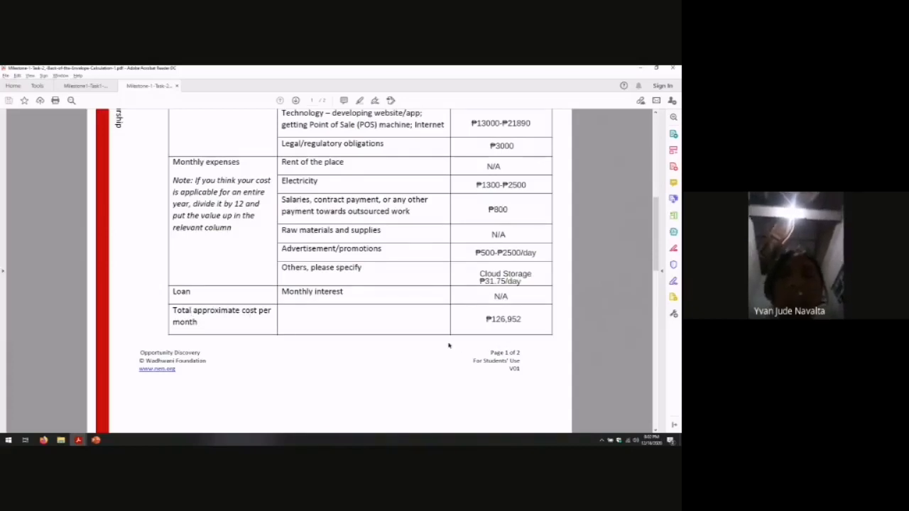
scroll("down", 3)
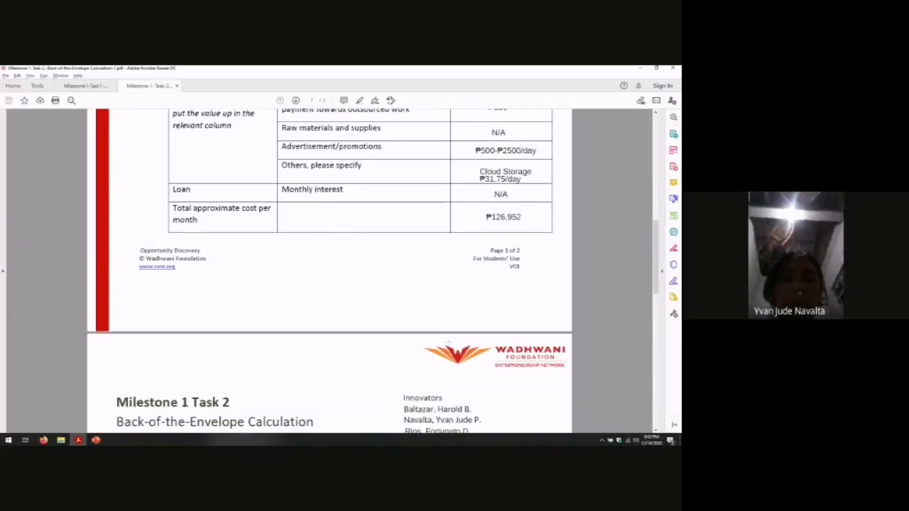
scroll("down", 3)
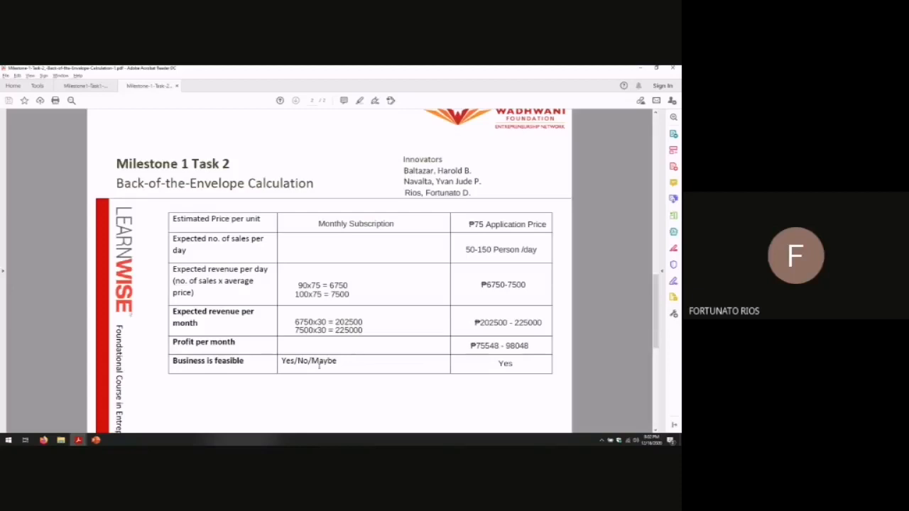
scroll("up", 3)
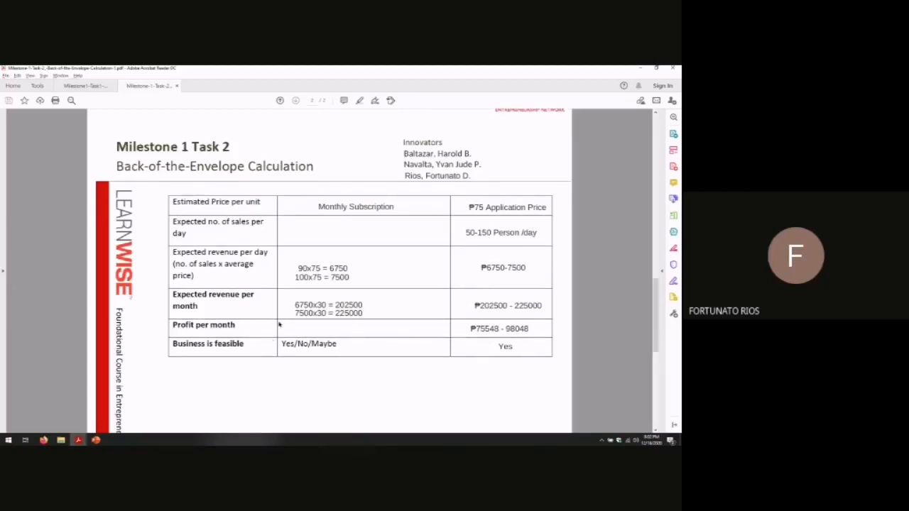